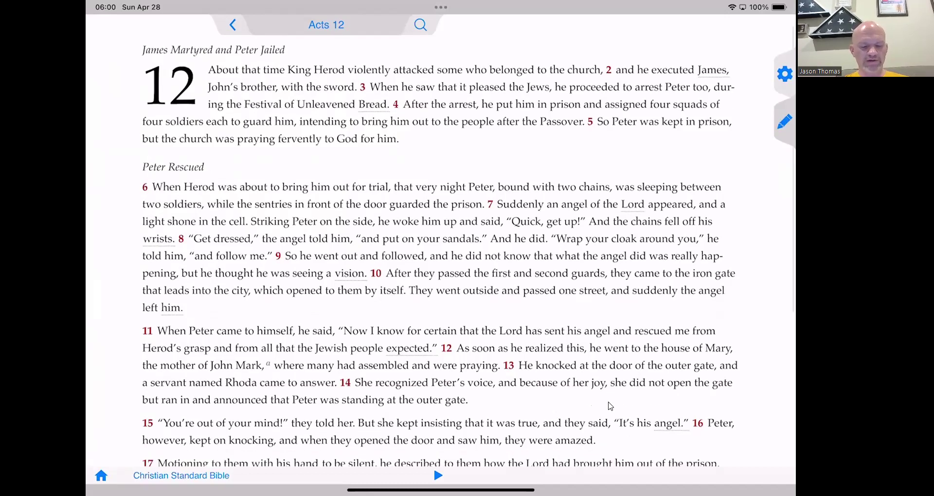
Scroll the slideshow to the flowchart slide comparing the Jesus, Peter and Exodus arcs.
scroll(down, 3)
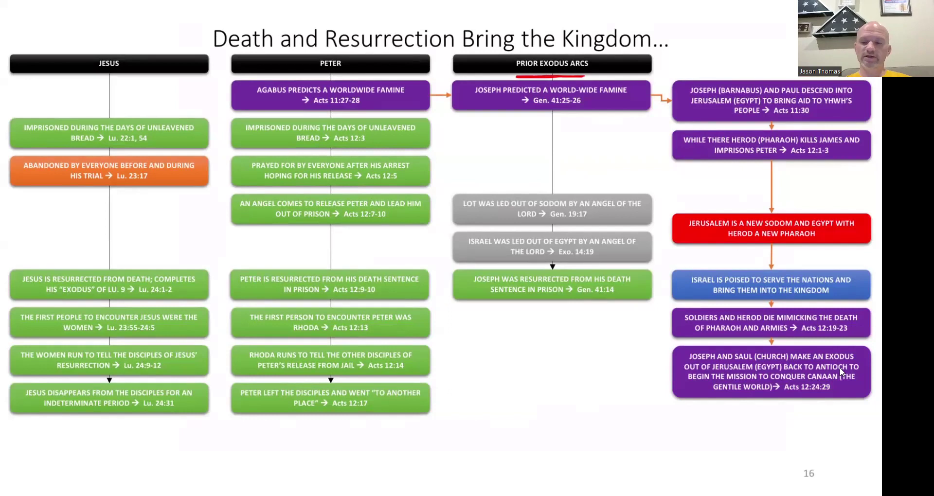
mouse_move(850, 409)
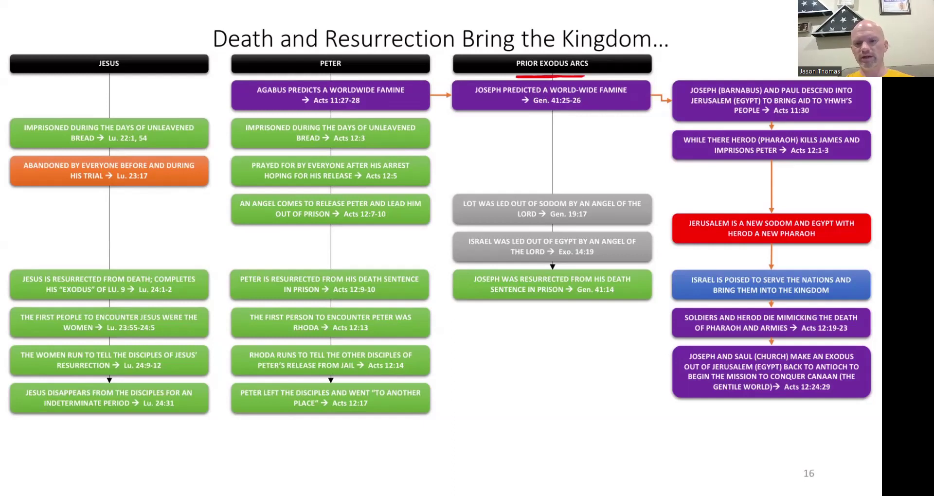
mouse_move(564, 433)
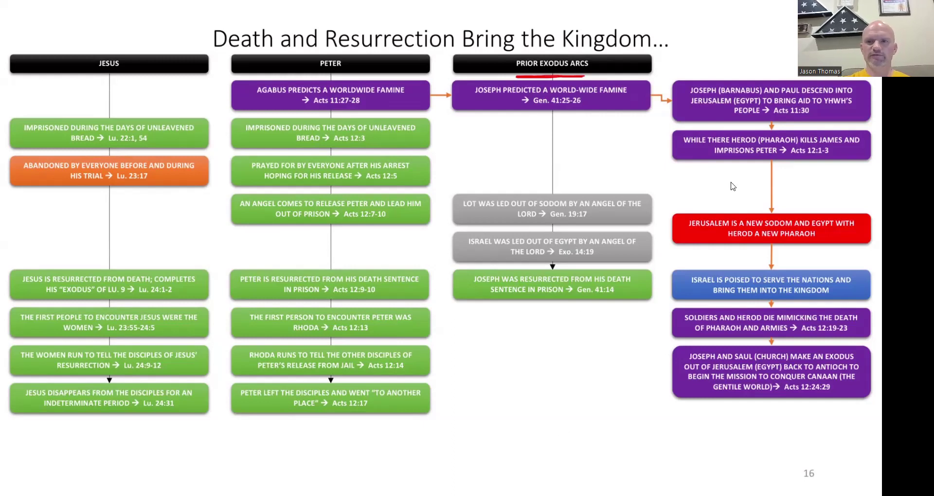
mouse_move(138, 35)
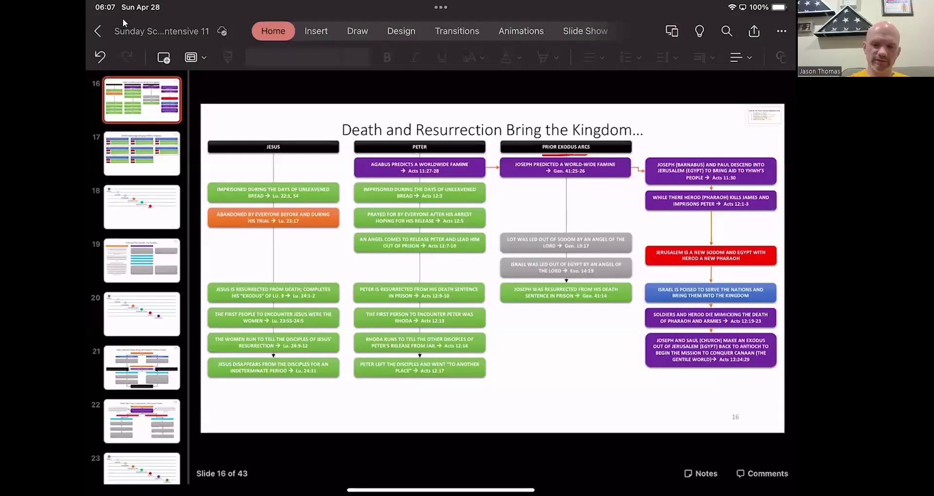
click(584, 30)
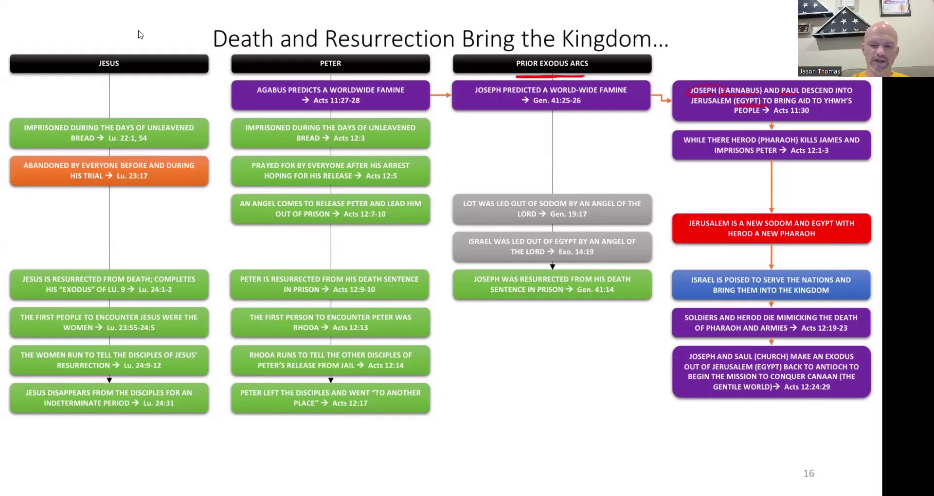
drag(393, 76, 701, 76)
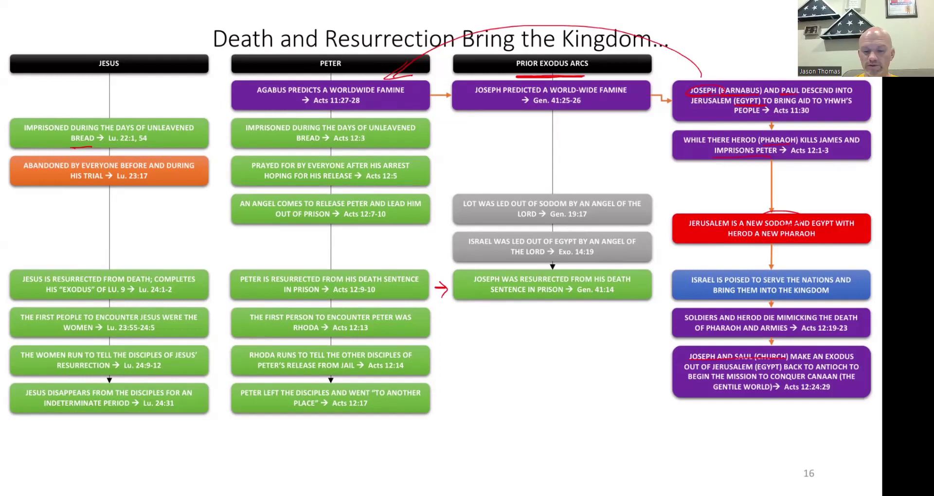
Underline "sentence in prison" in red ink on Joseph's resurrection box.
drag(486, 298, 564, 299)
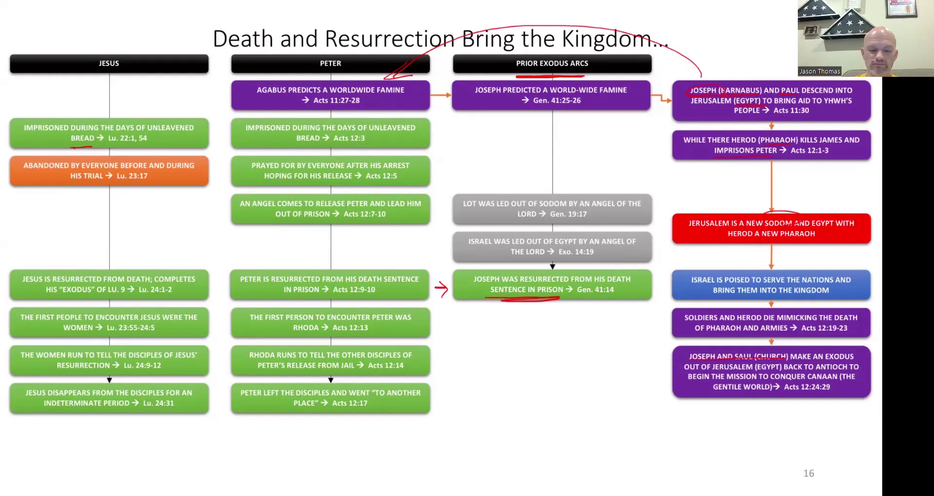